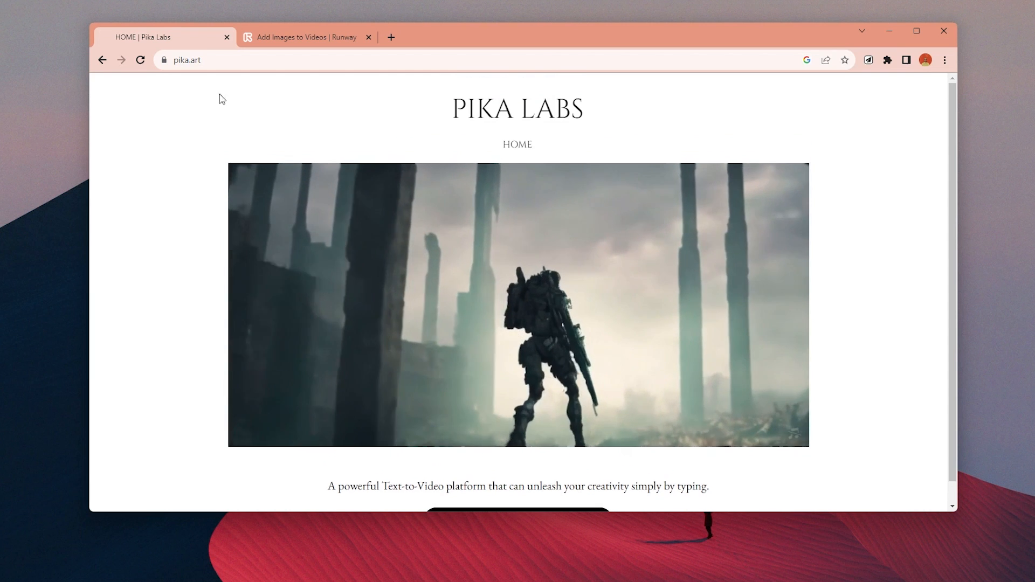
- Switch from Pika Labs to the Runway 'Add images to video' tab, then bring up Rhino
left_click(307, 38)
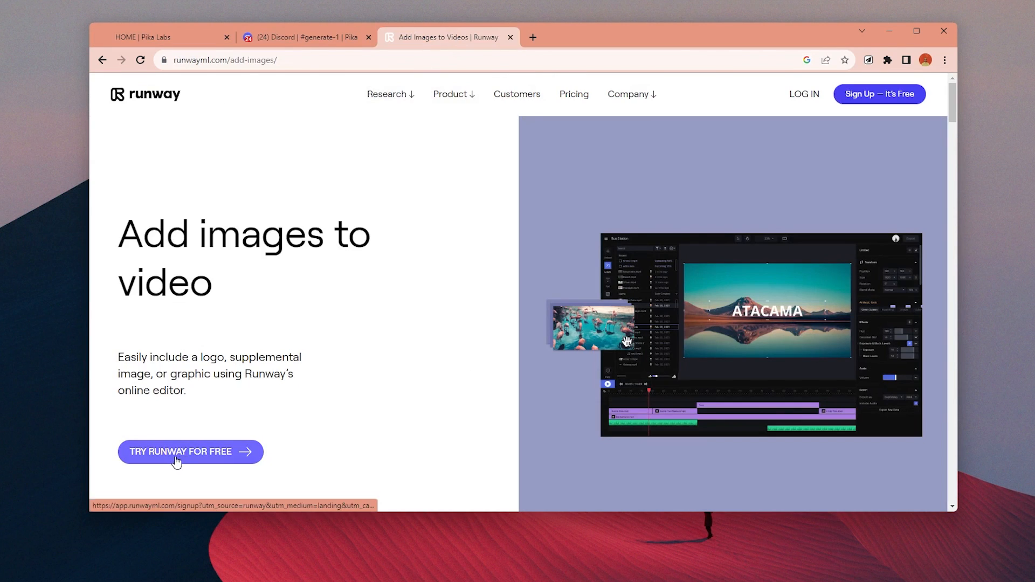
left_click(189, 451)
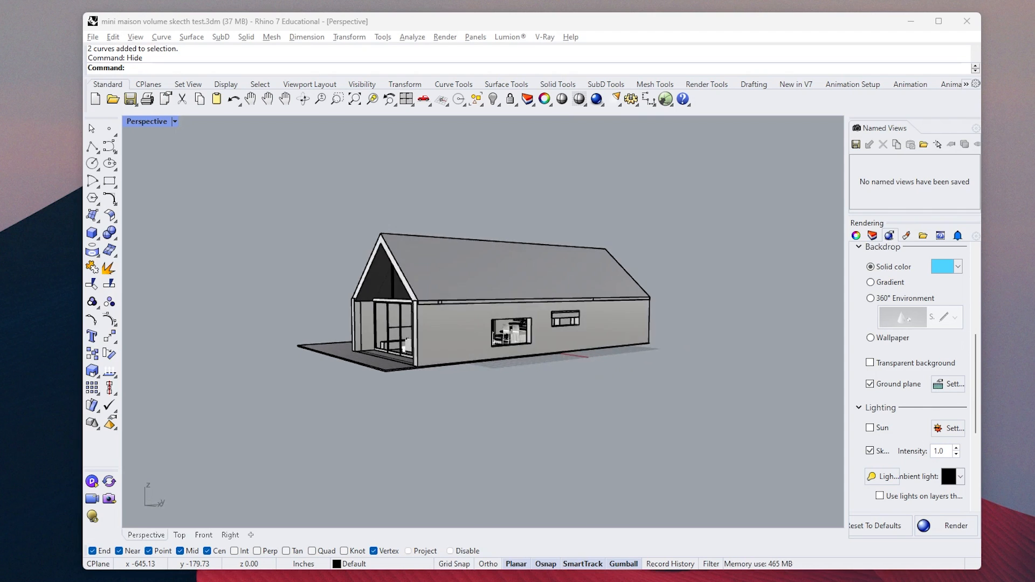
- Set the Perspective viewport to Rendered mode with sky-blue backdrop and green ground plane
left_click(179, 535)
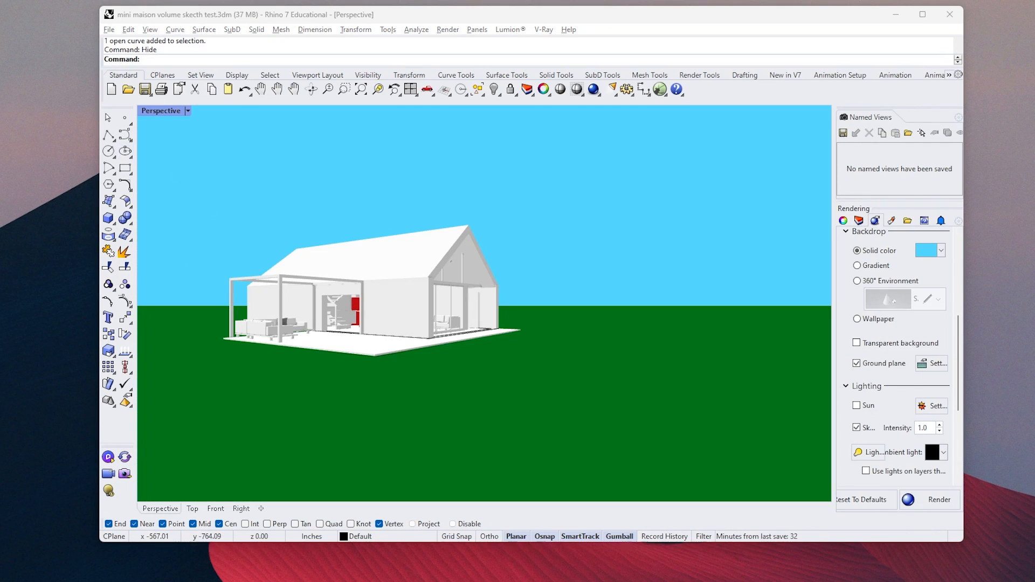
scroll("up", 3)
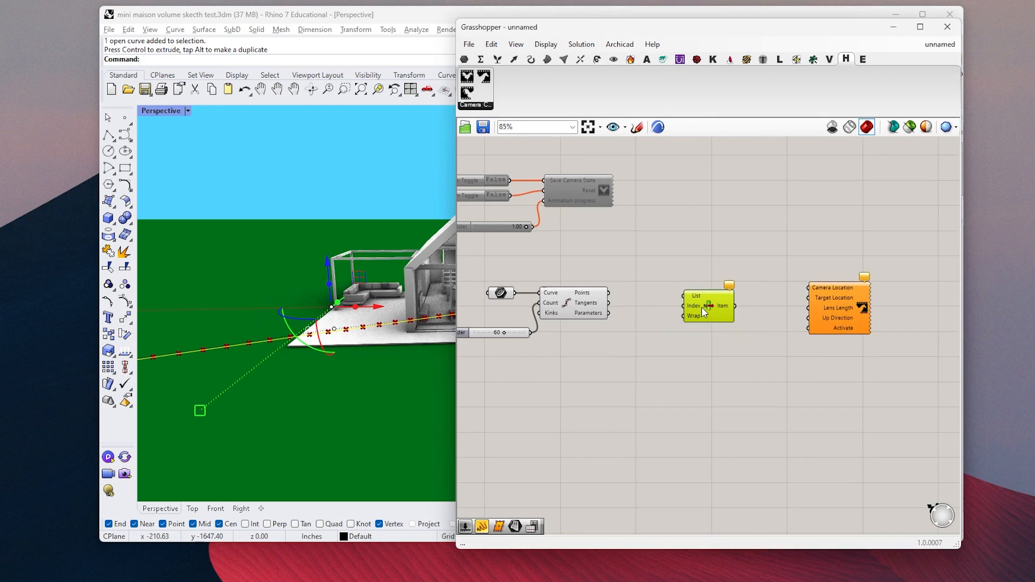
- Search the canvas and place number sliders and a Boolean Toggle beside Divide Curve and List Item
double_click(494, 332)
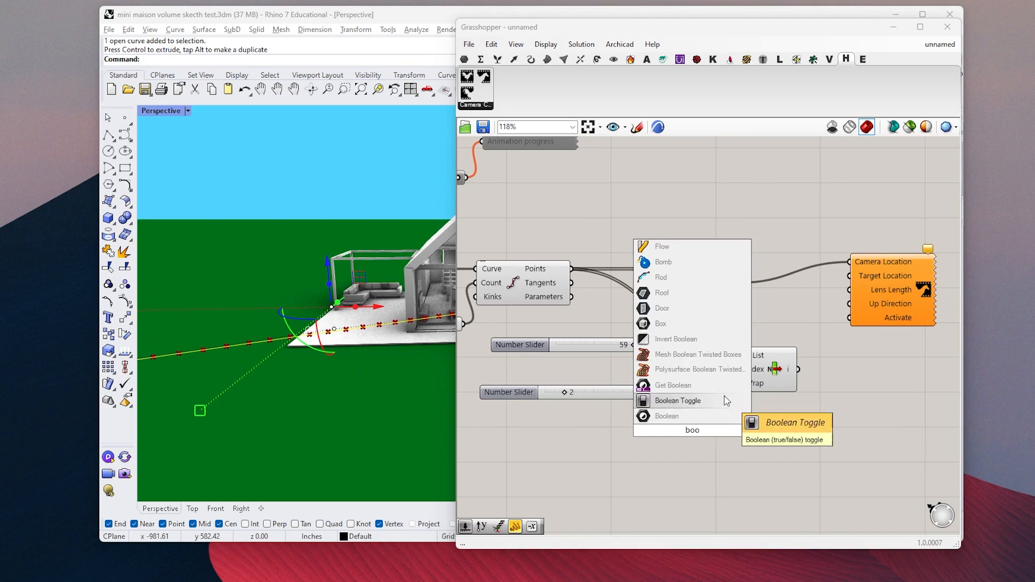
left_click(676, 400)
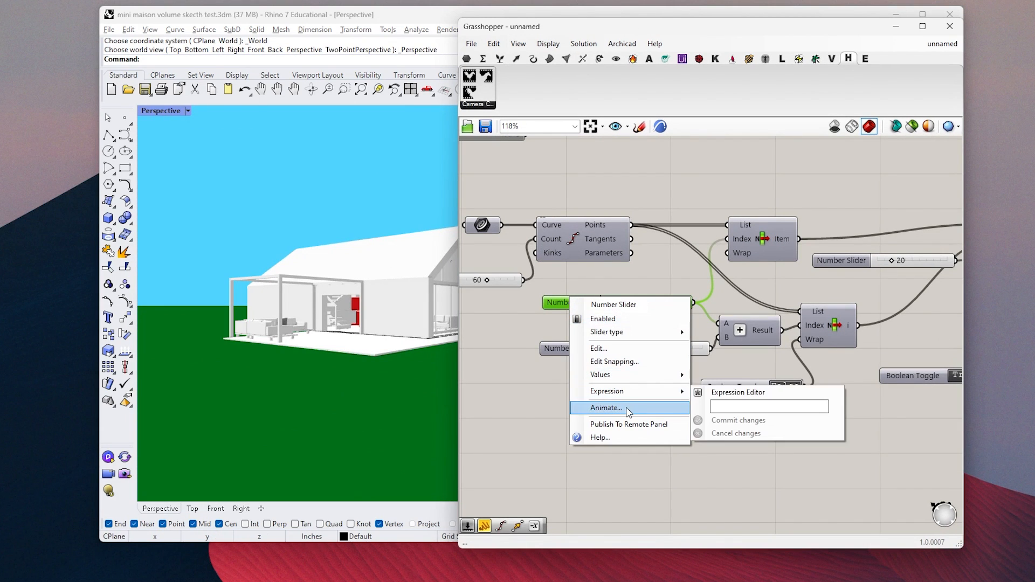
- Animate the slider to export 60 Perspective frames at 1024×1024 into a new C:\baseframe folder
left_click(627, 413)
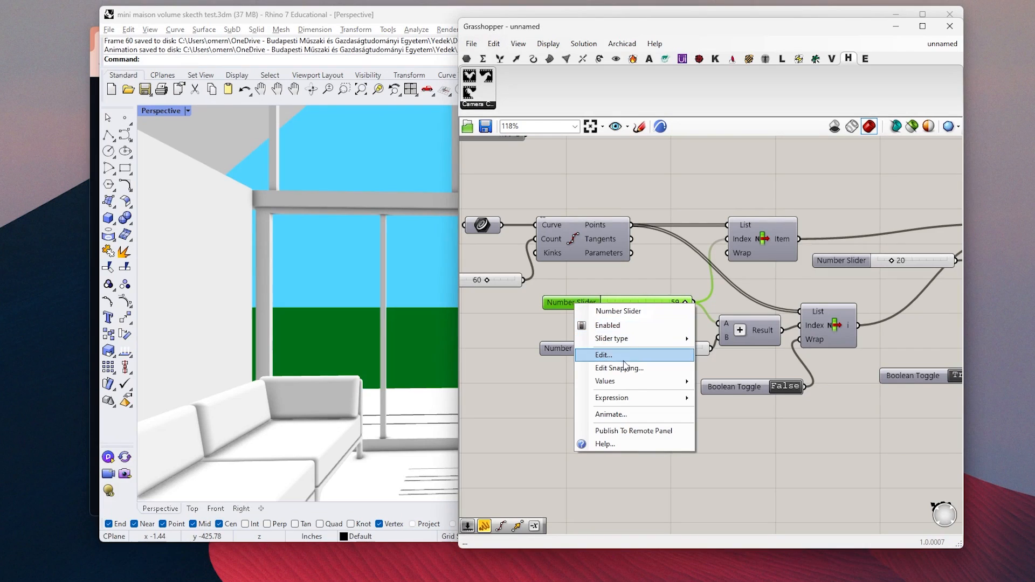
left_click(609, 414)
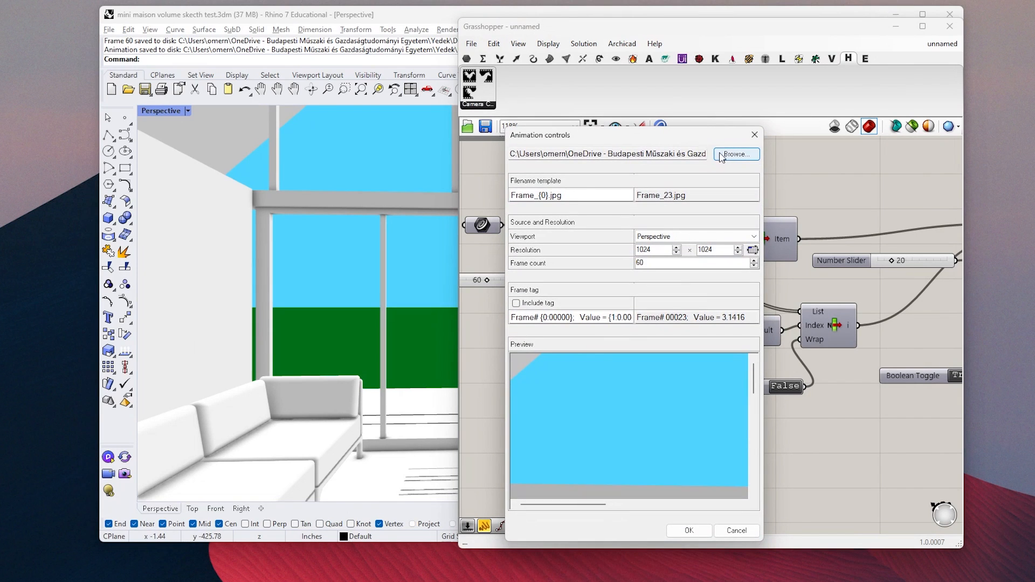
left_click(735, 154)
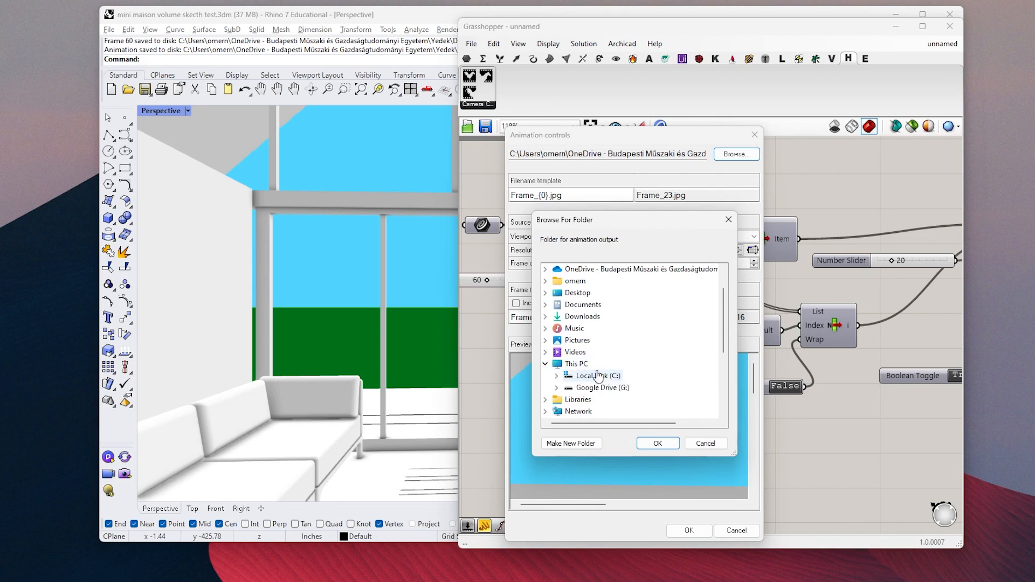
left_click(570, 443)
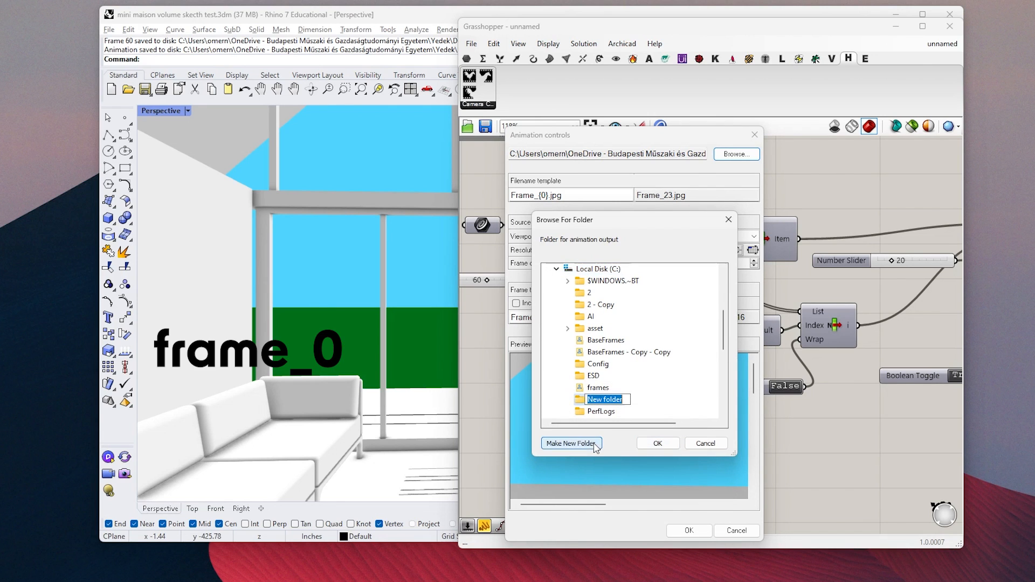
type("baseframe")
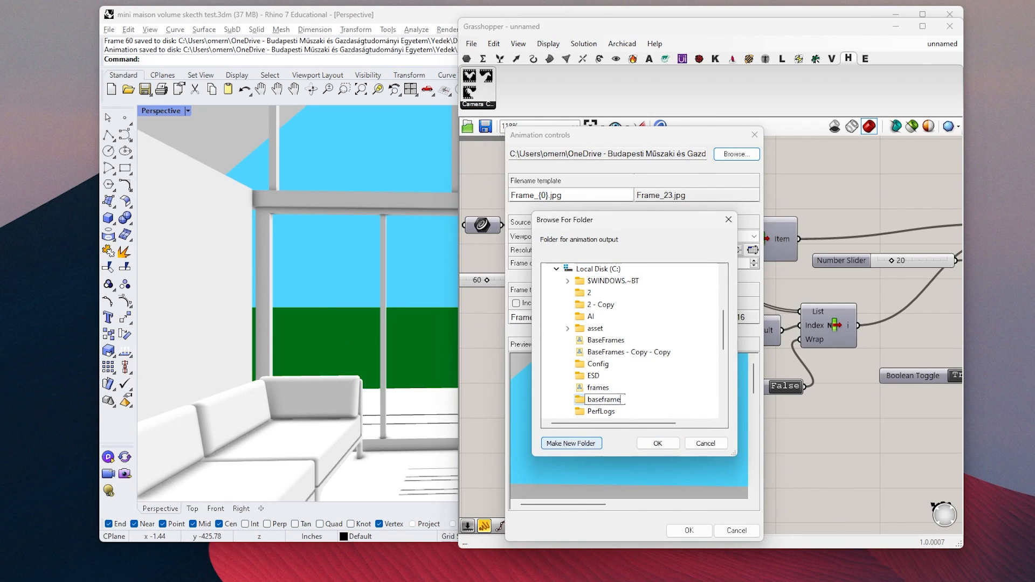
left_click(656, 443)
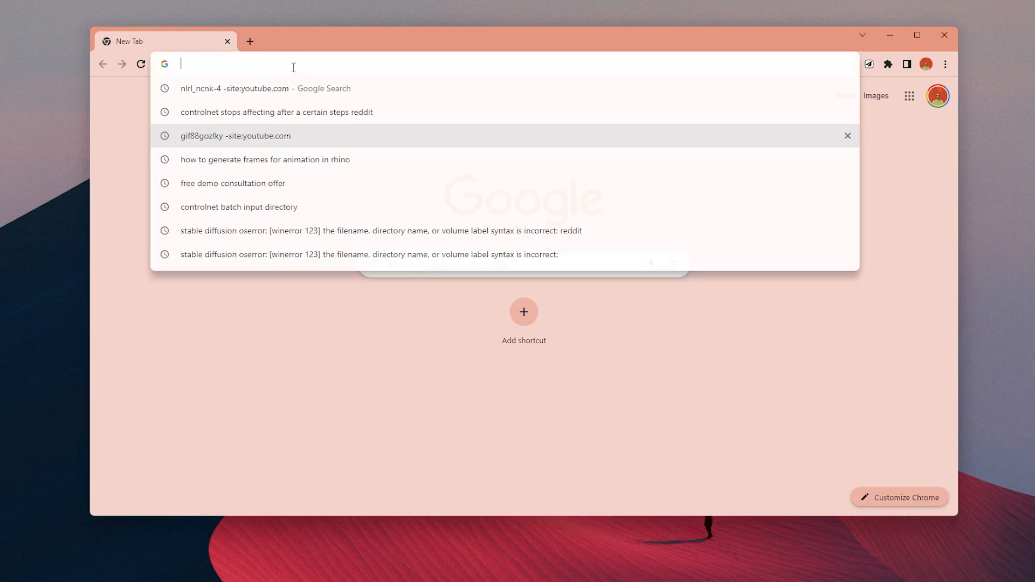
- Reload the web UI and type the 'RAW photo of a farmhouse… amazing landscape' txt2img prompt
key("Return")
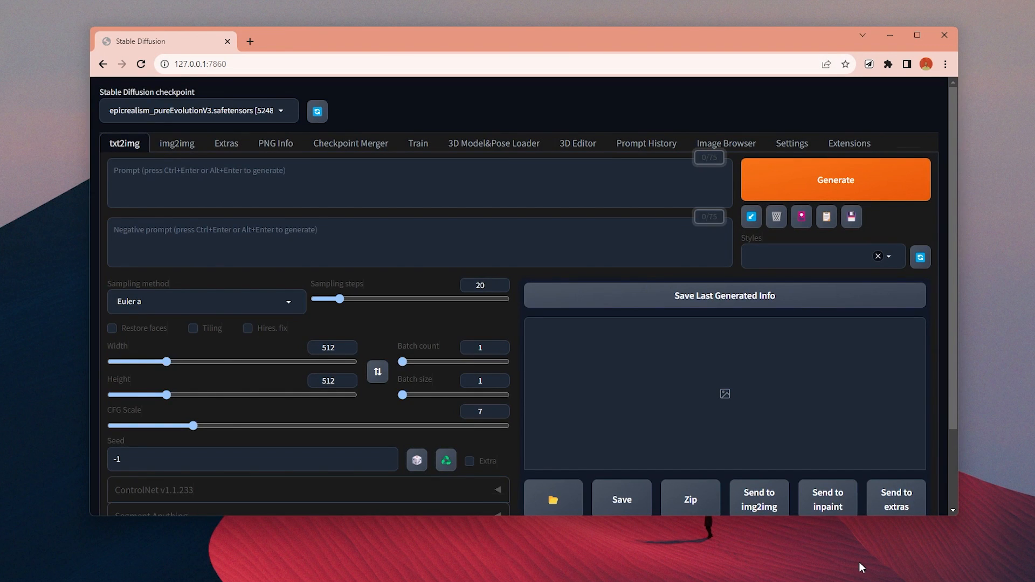
scroll("down", 3)
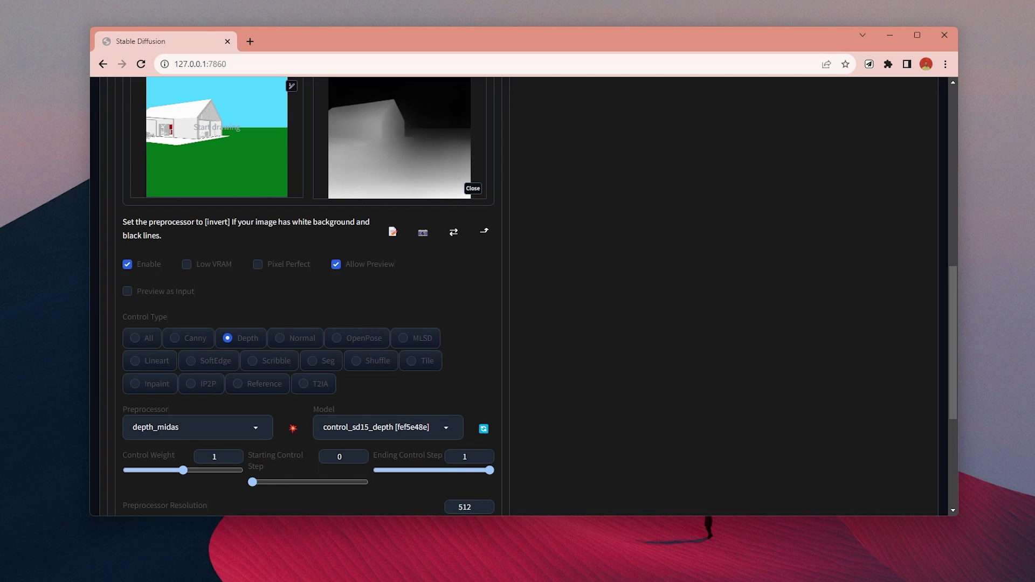
scroll("up", 3)
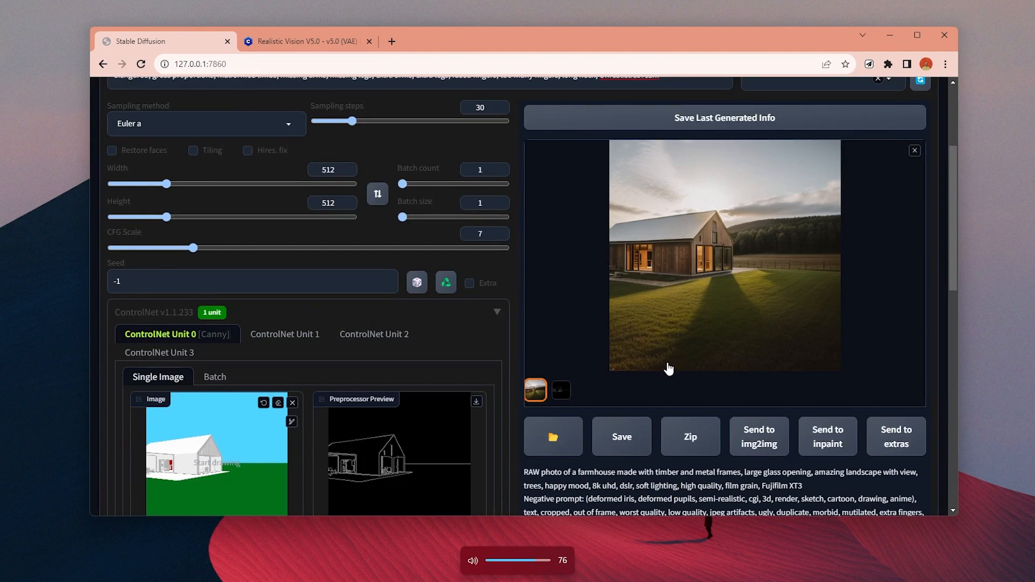
scroll("down", 3)
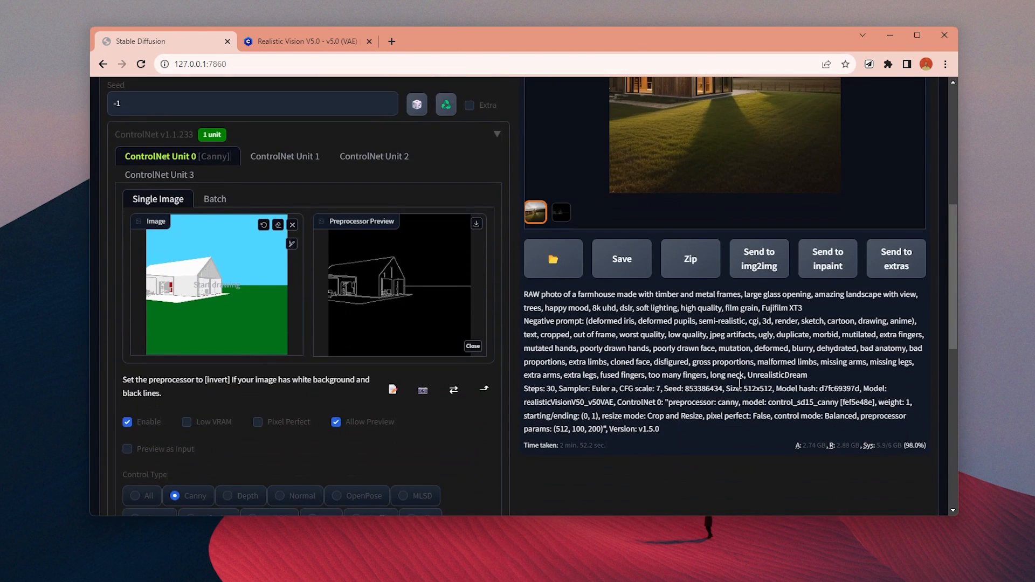
scroll("up", 3)
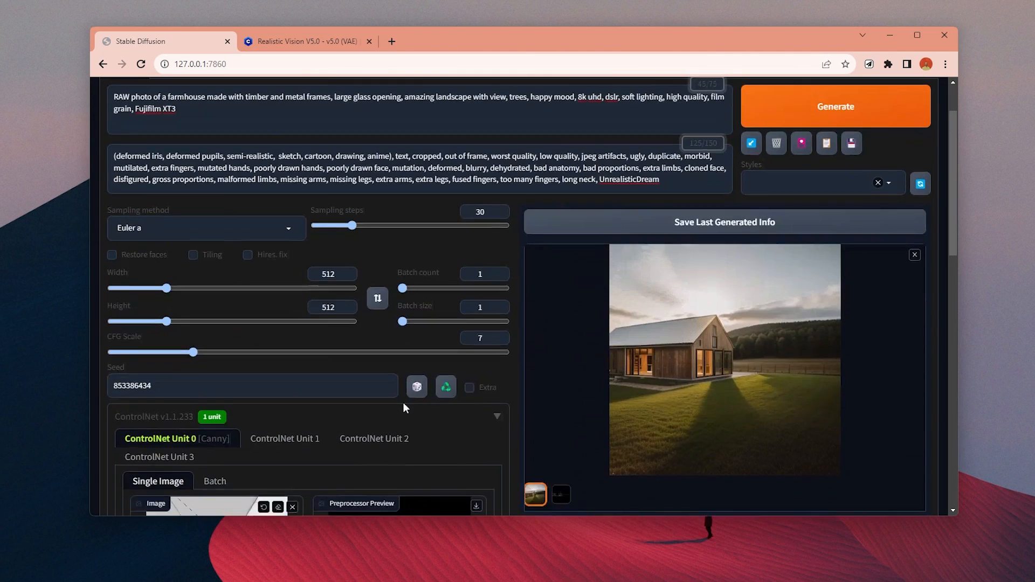
left_click(834, 106)
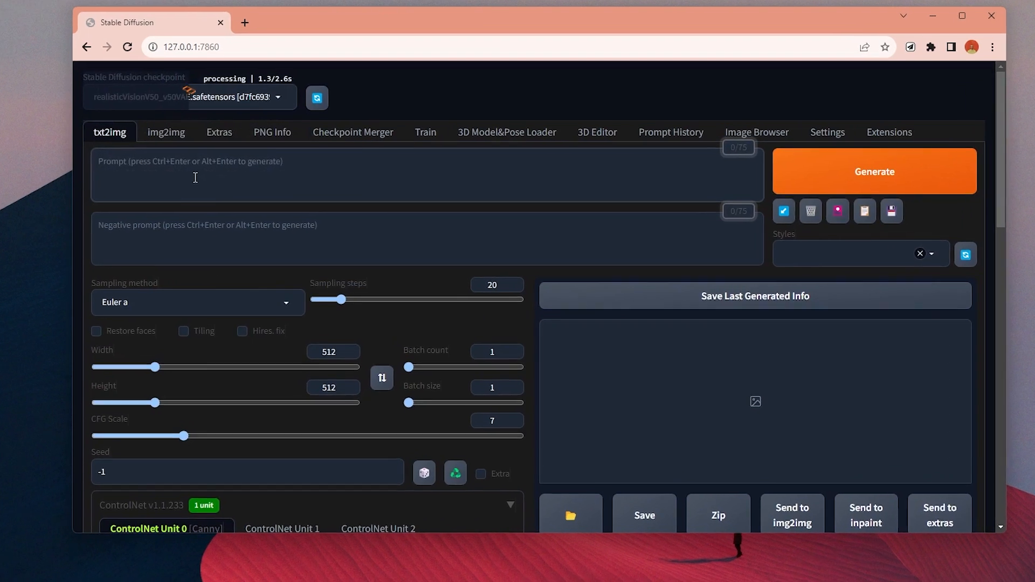
type("RAW photo of a farmhouse made with timber and metal frames, large glass opening, with")
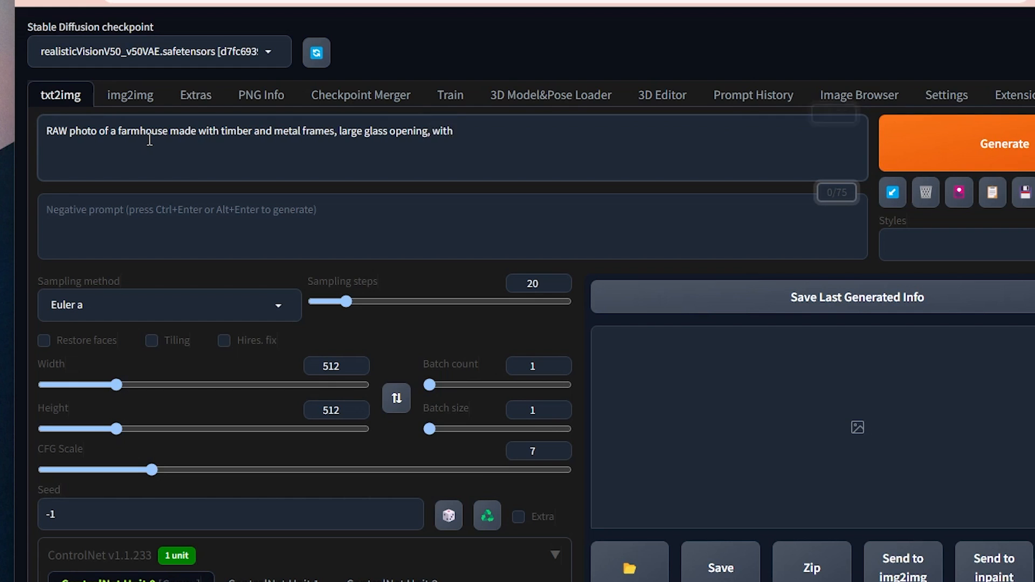
type("amazing landscape w")
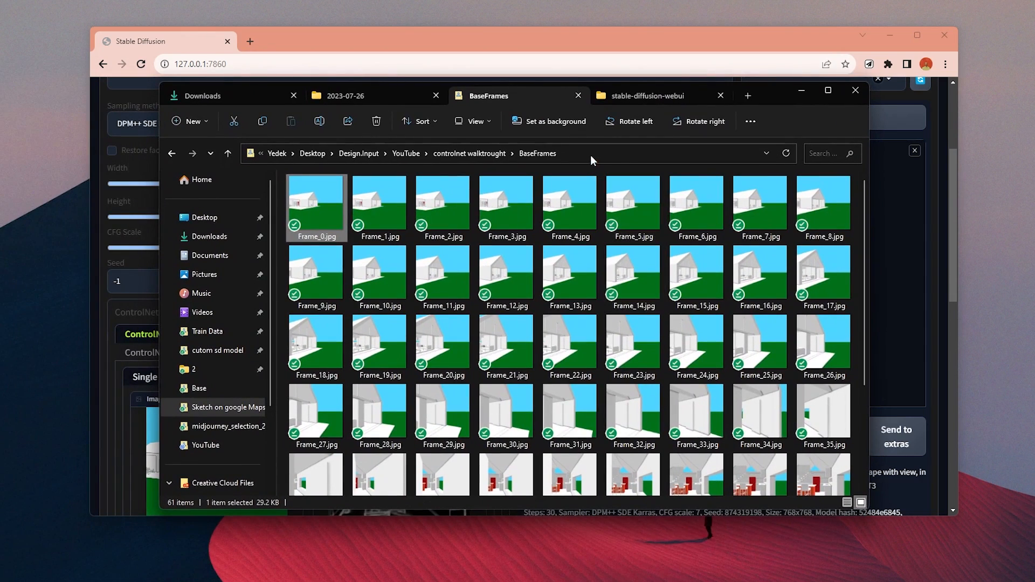
mouse_move(674, 164)
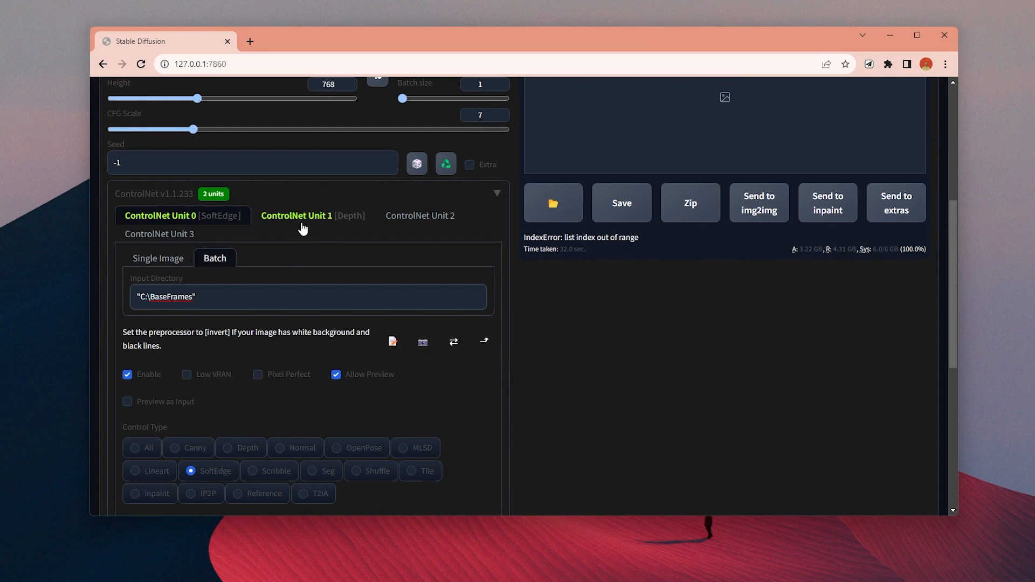
left_click(229, 447)
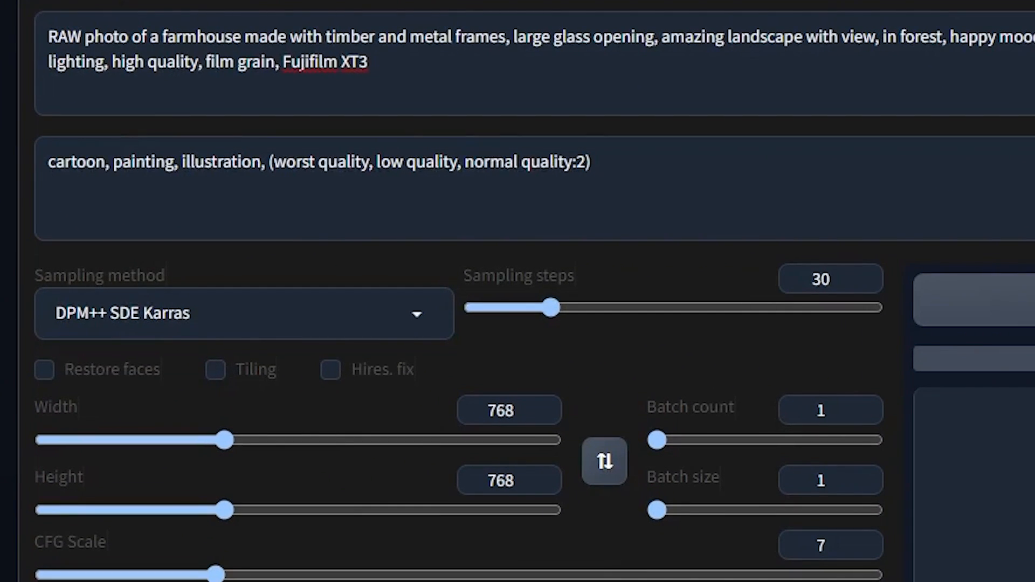
left_click(970, 300)
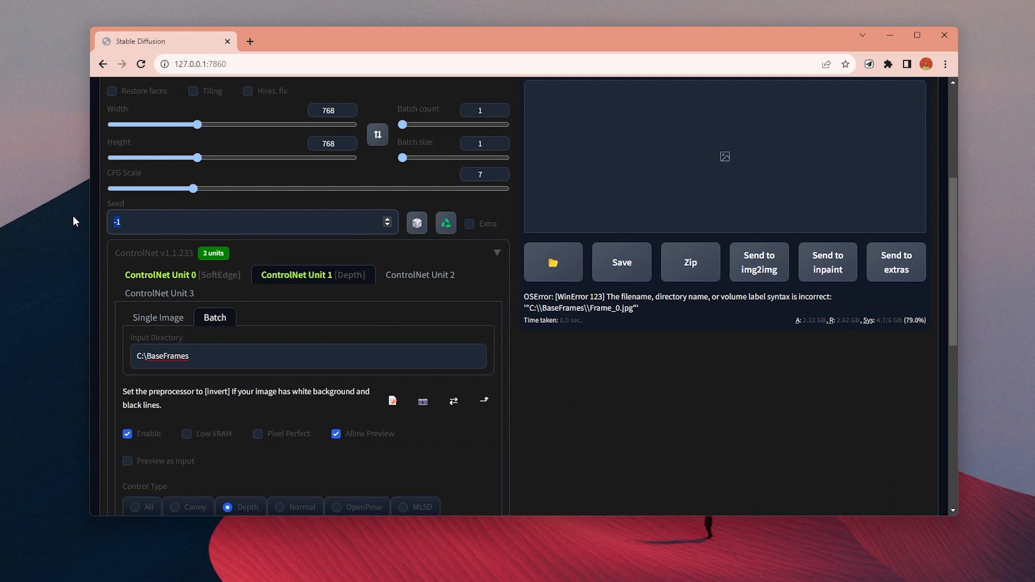
type("3456324567434567")
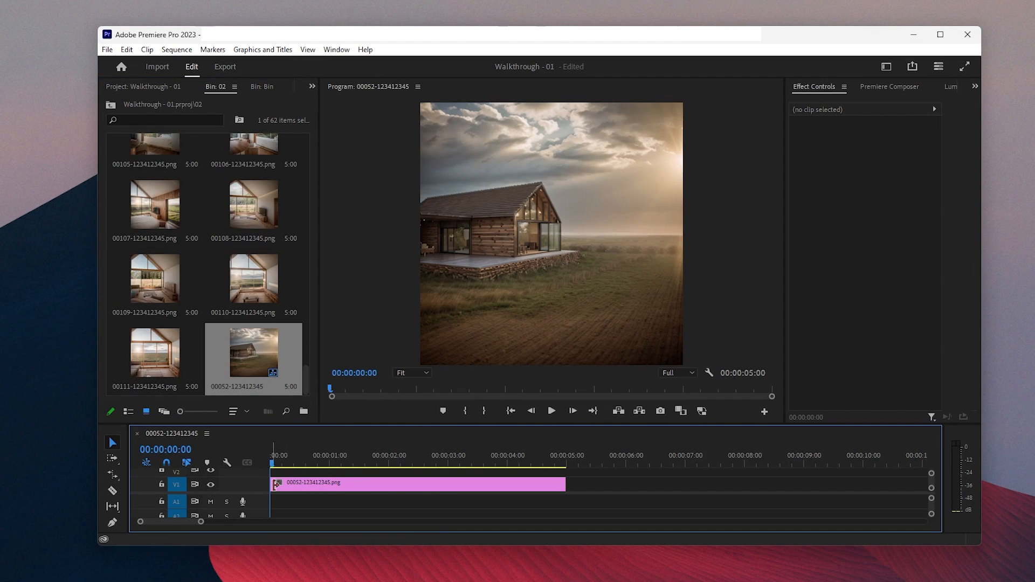
- Apply the short two-frame duration to the selected stills
scroll("down", 3)
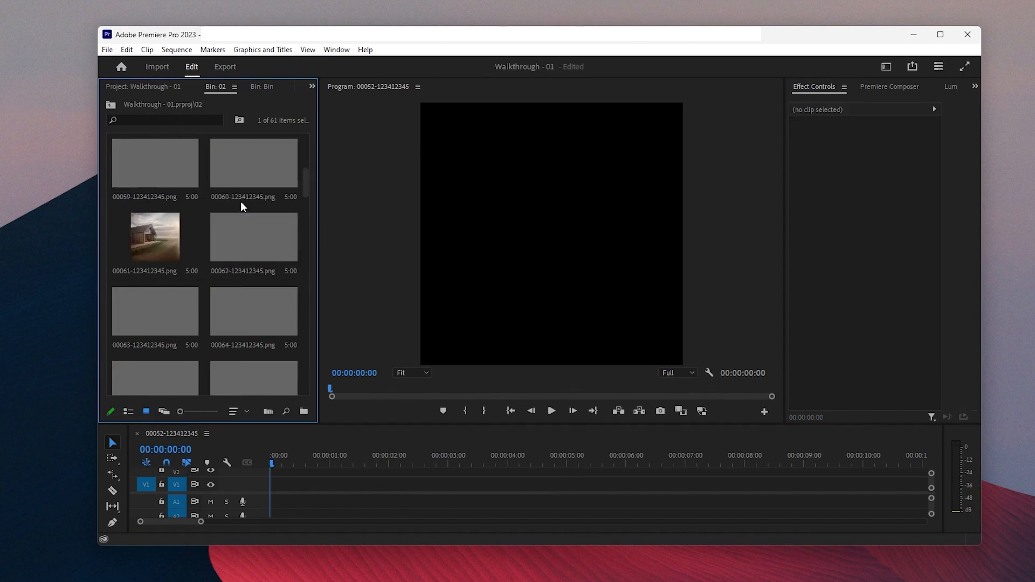
scroll("down", 3)
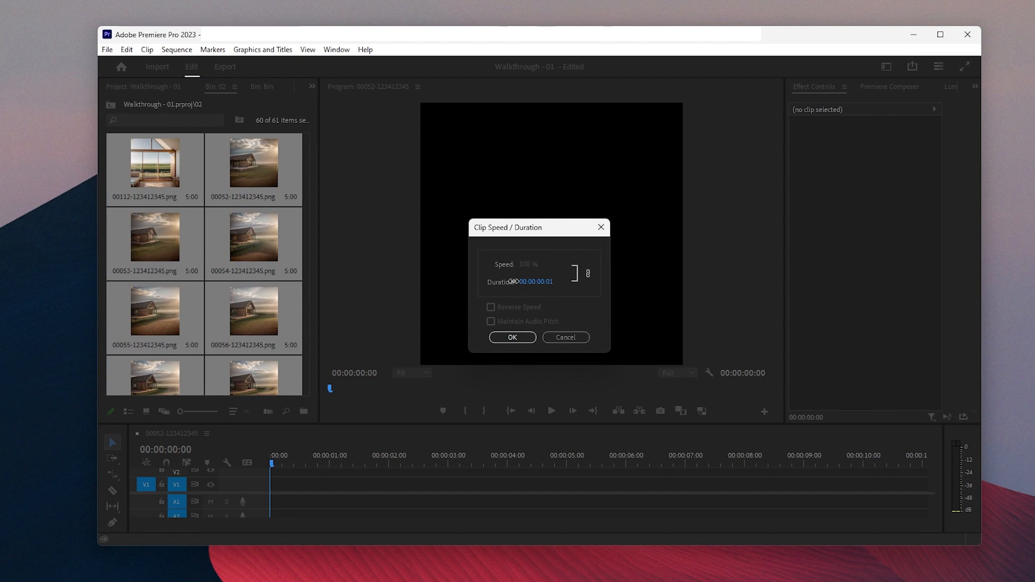
left_click(511, 337)
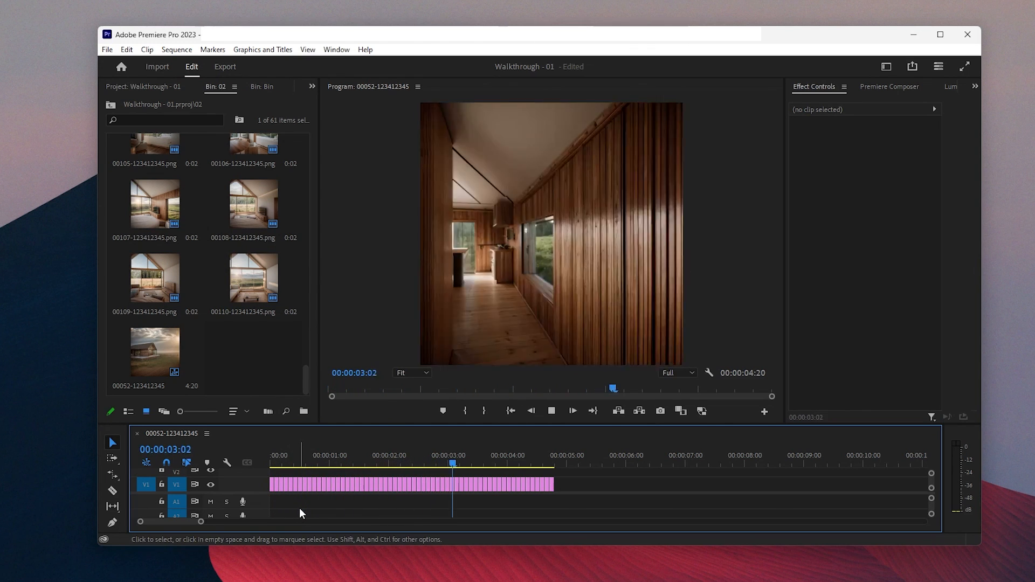
- Nest the timeline clips and slow the nested clip to 62.64%
right_click(389, 495)
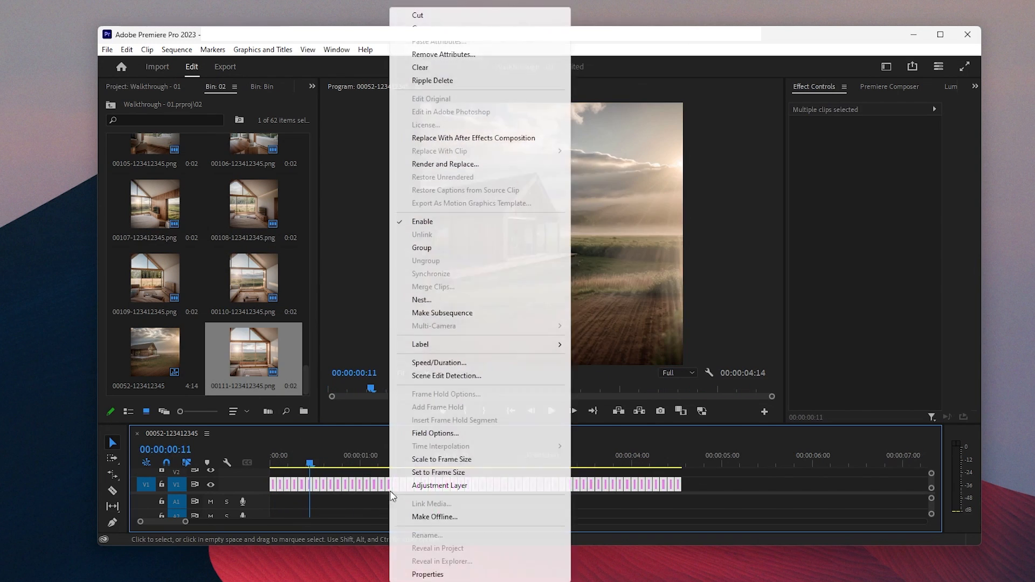
left_click(421, 299)
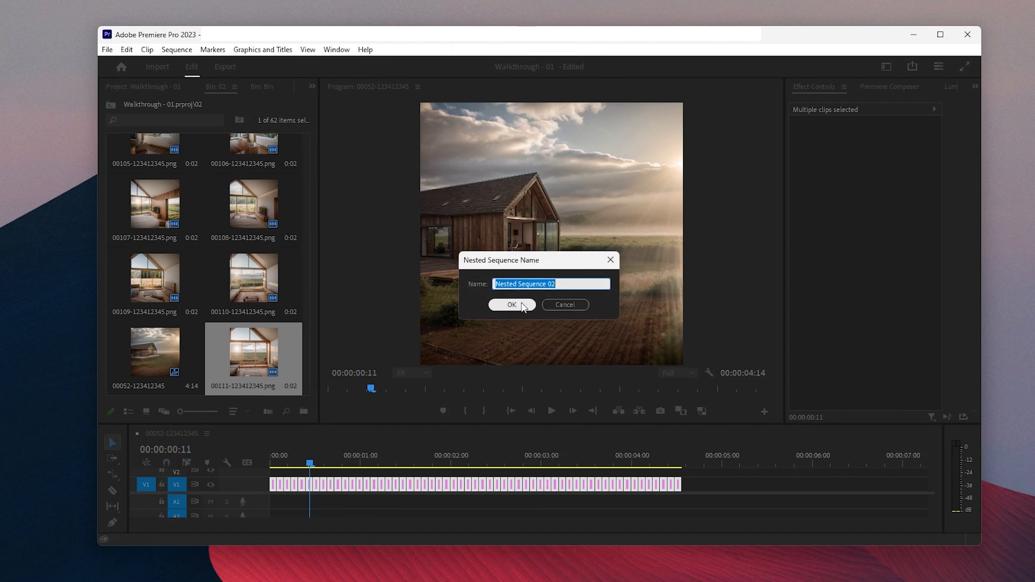
left_click(510, 305)
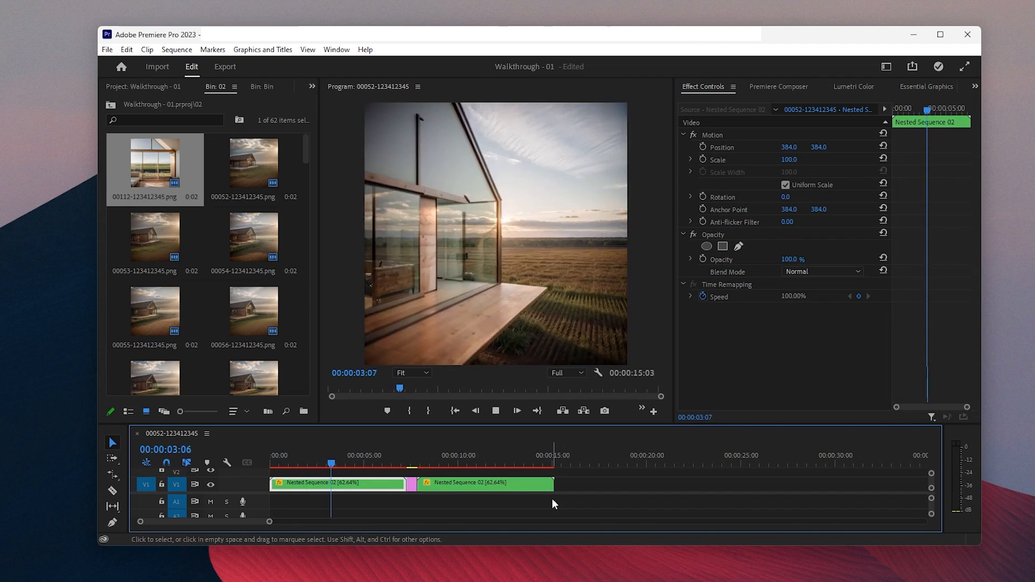
left_click(367, 462)
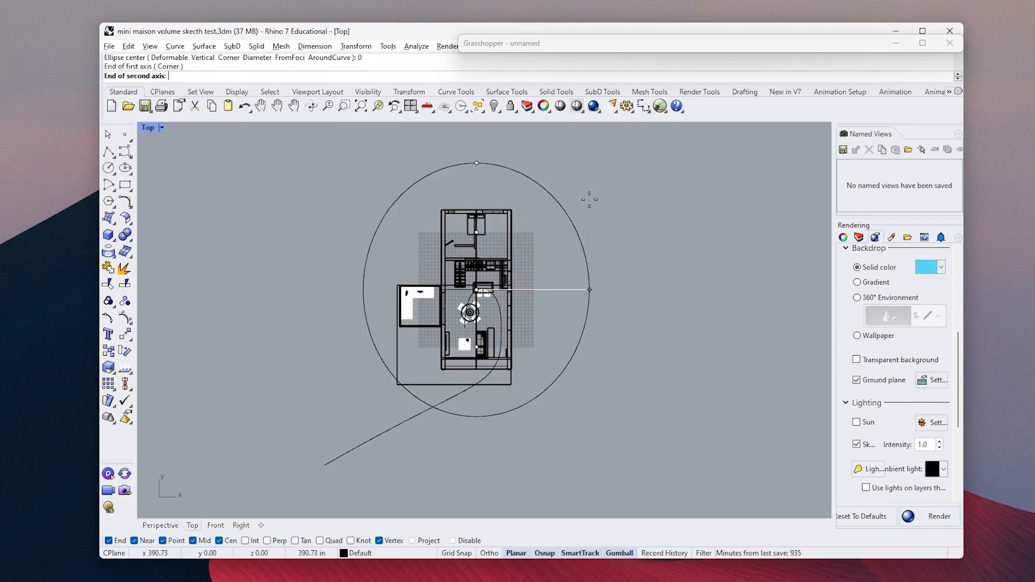
- Undo the last modelling action while drawing the ellipse around the plan
key("ctrl+z")
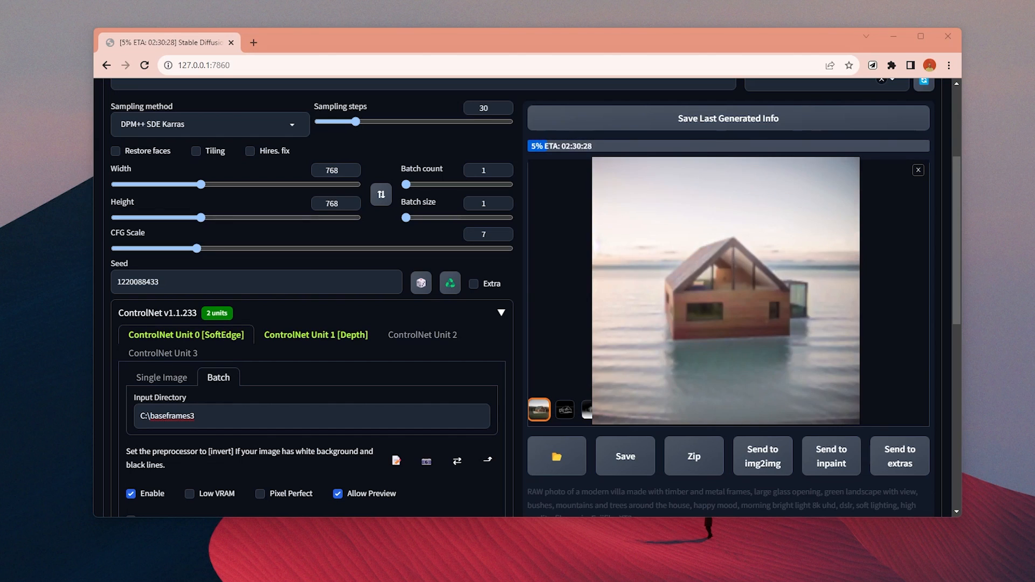
- Switch Chrome to the Pika Labs text-to-video tab
left_click(165, 37)
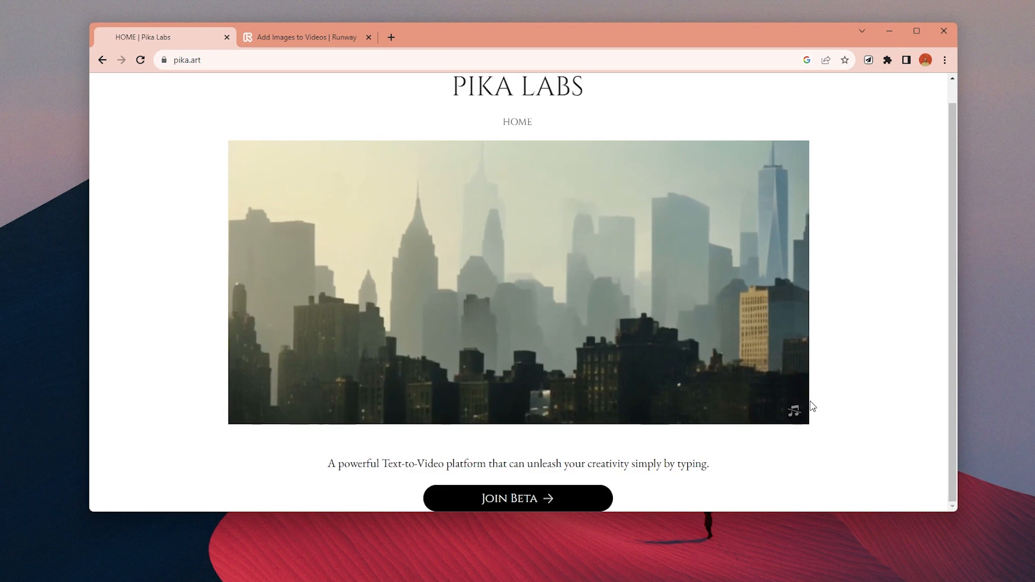